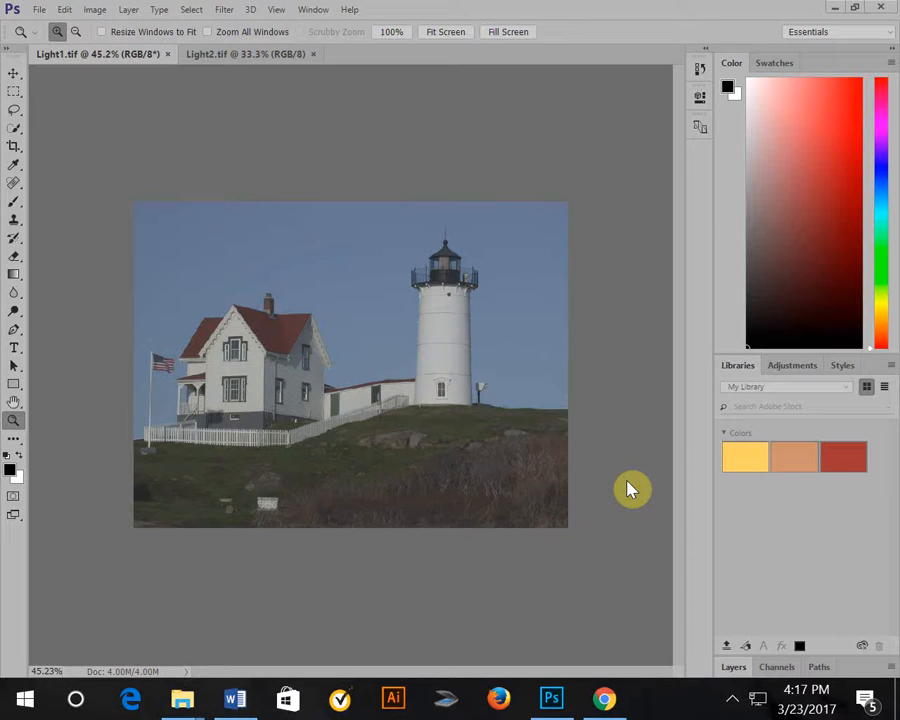
mouse_move(628, 492)
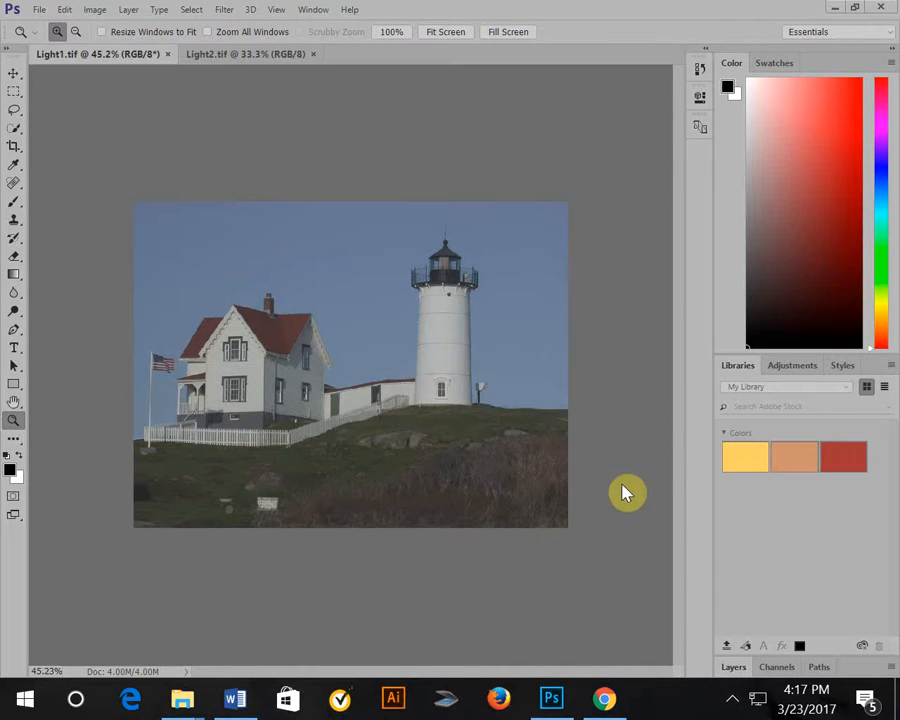
mouse_move(370, 404)
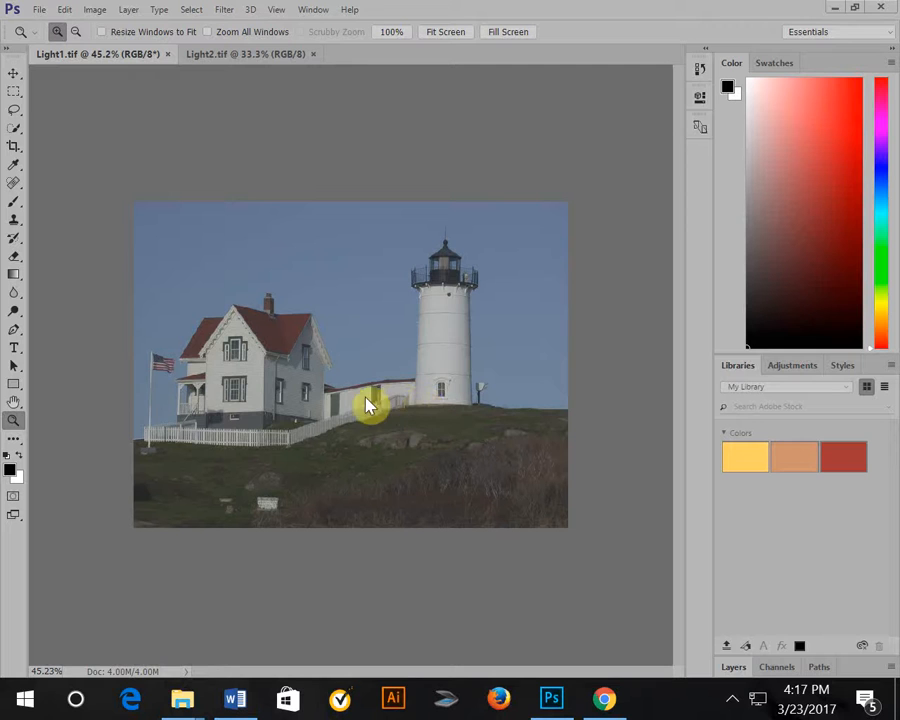
mouse_move(10, 340)
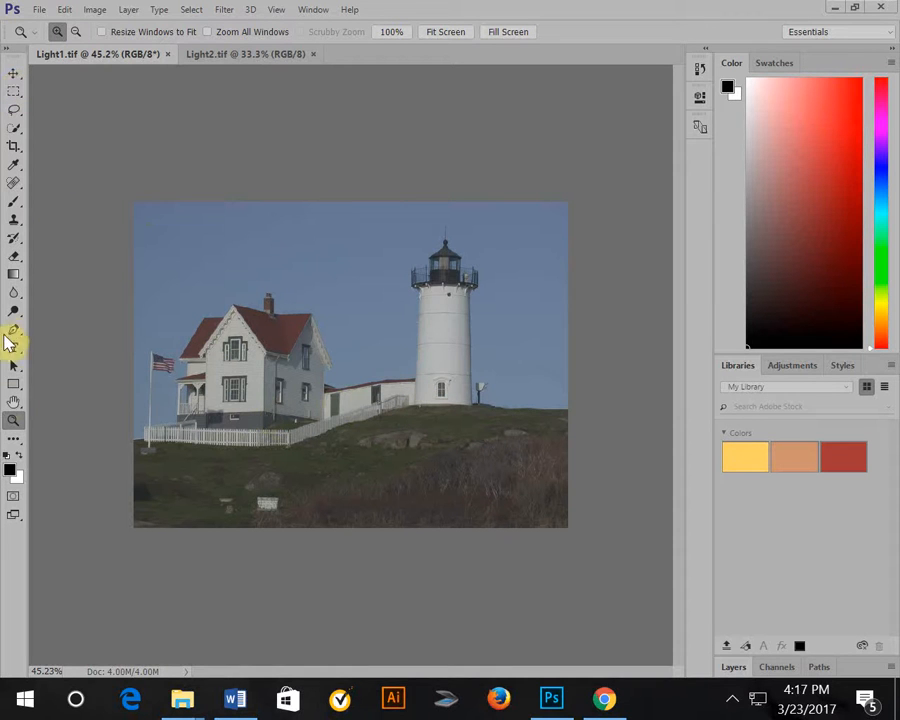
mouse_move(16, 428)
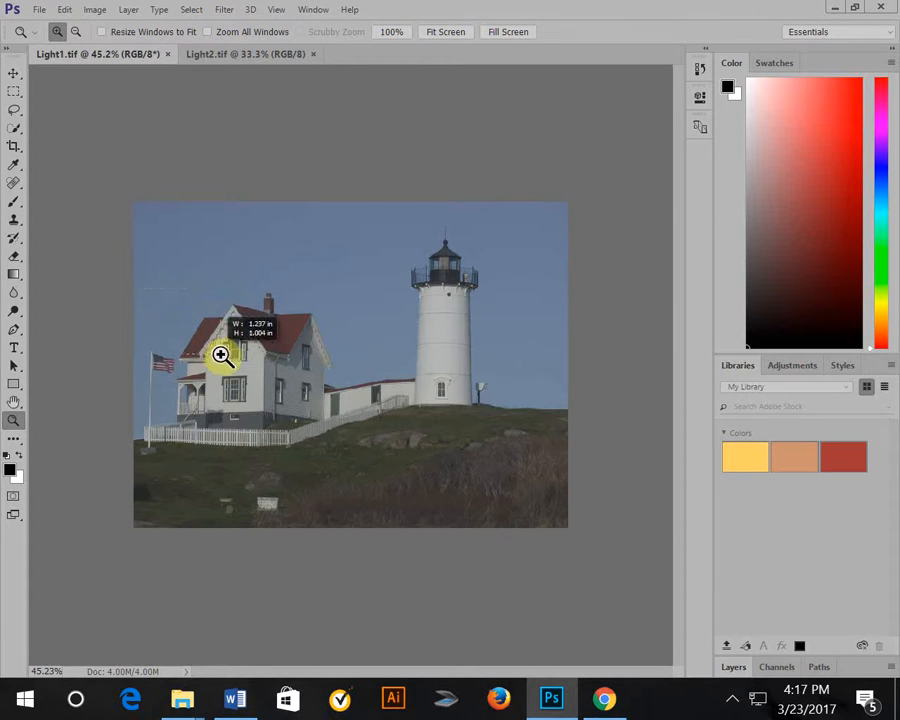
- Scrubby-zoom onto the white red-roofed house to about 140%
drag(220, 356, 348, 480)
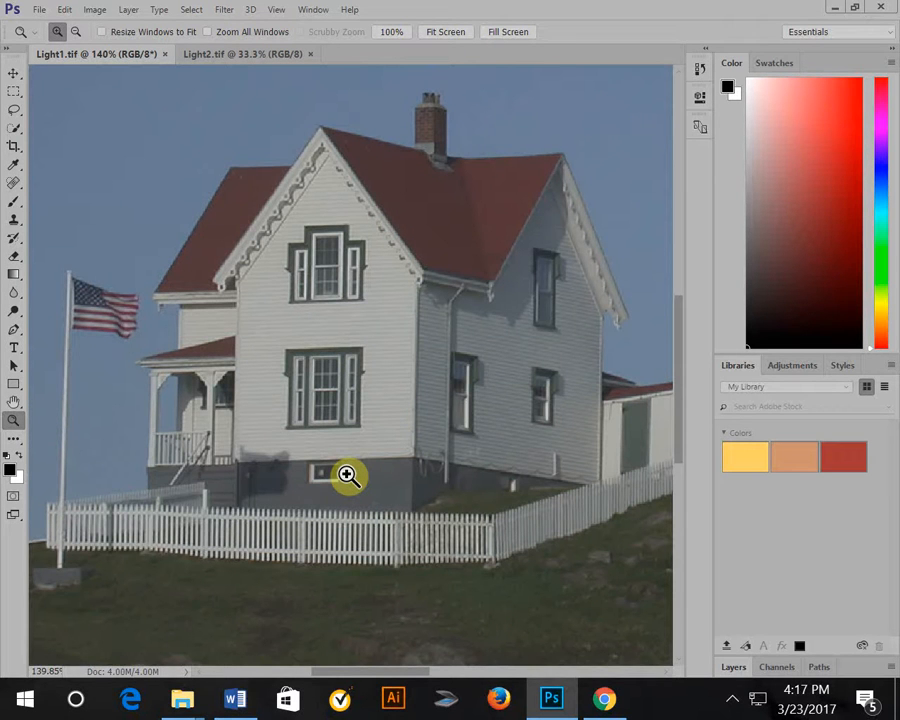
mouse_move(360, 464)
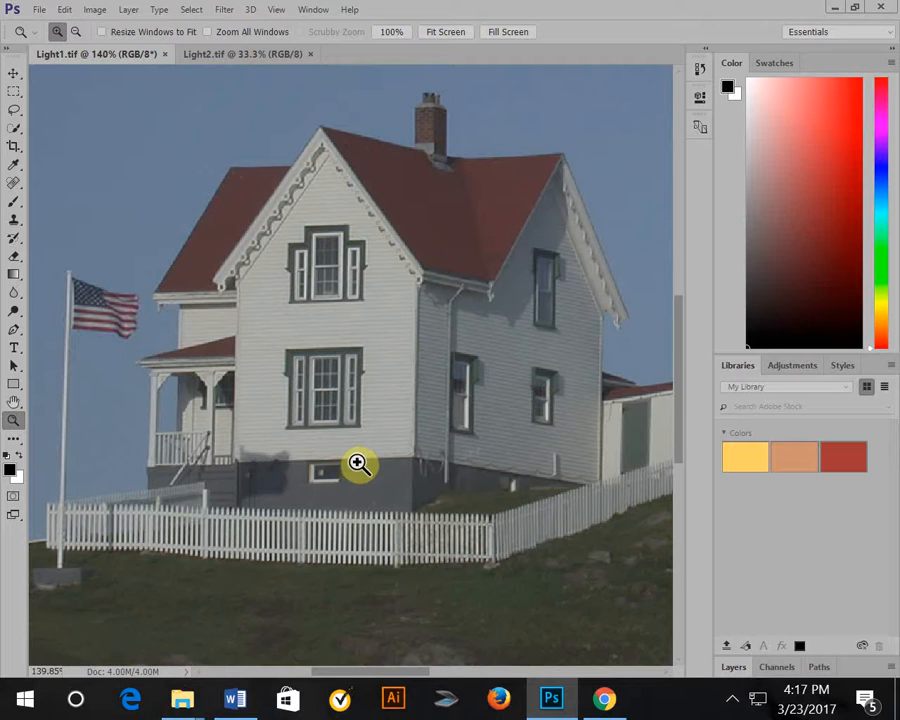
mouse_move(384, 420)
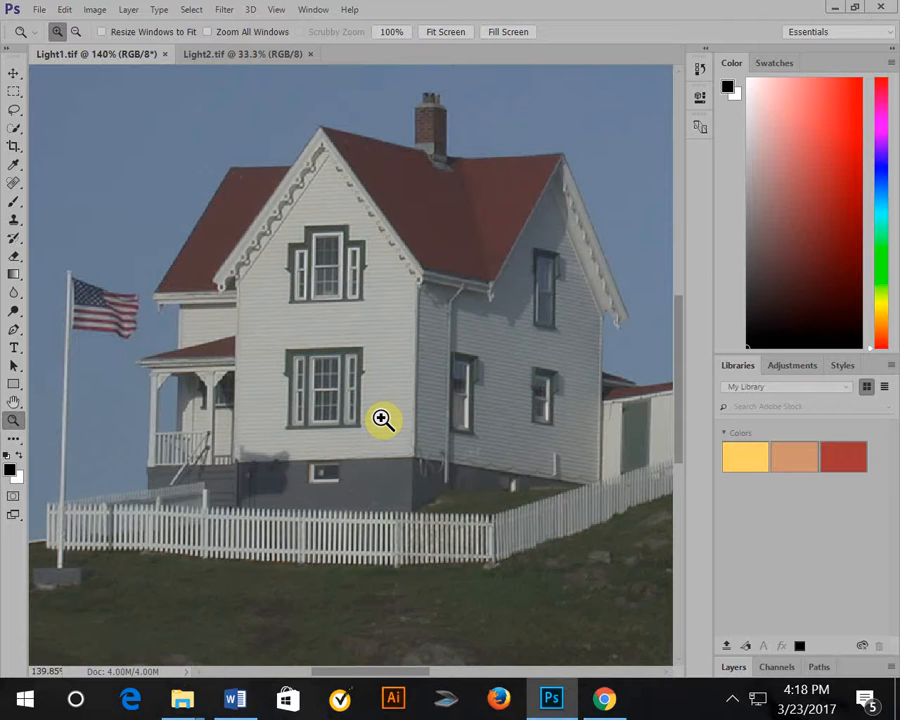
- Zoom out in steps and fit the whole house-and-lighthouse scene on screen (Ctrl+0)
click(76, 32)
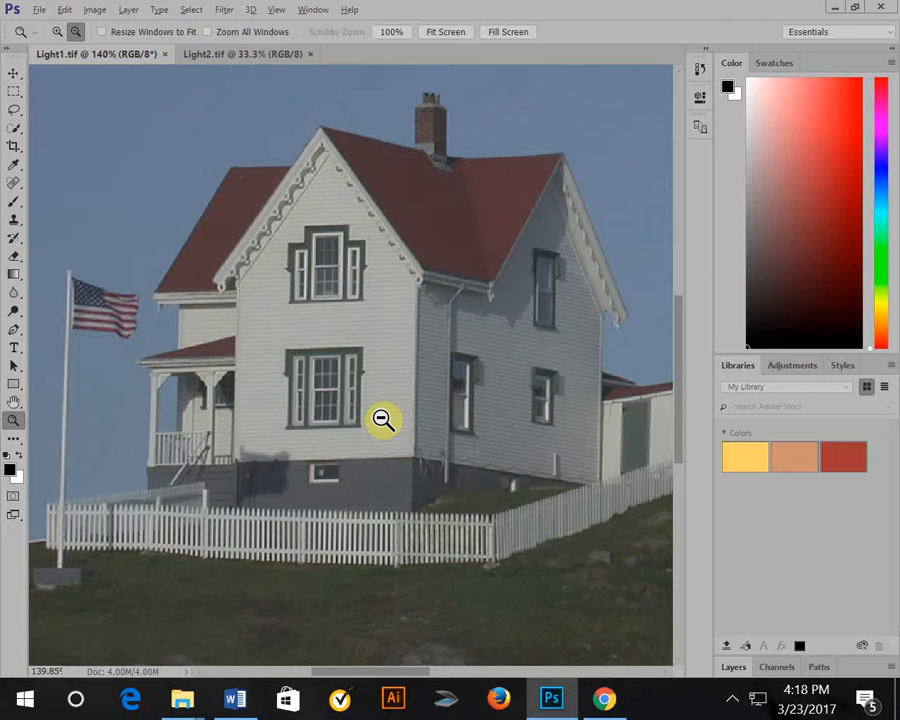
click(384, 420)
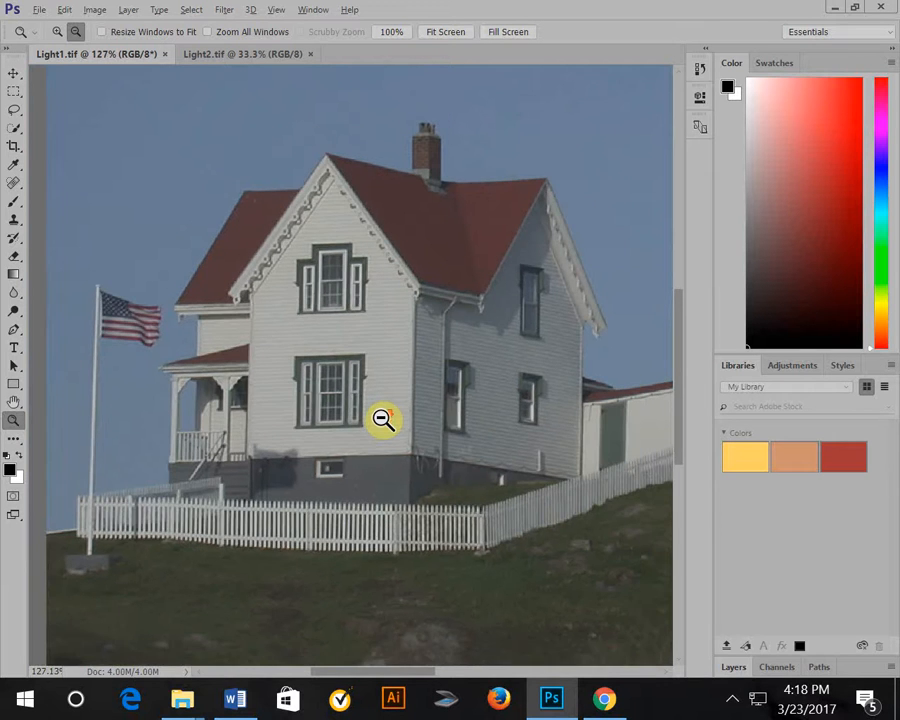
click(384, 420)
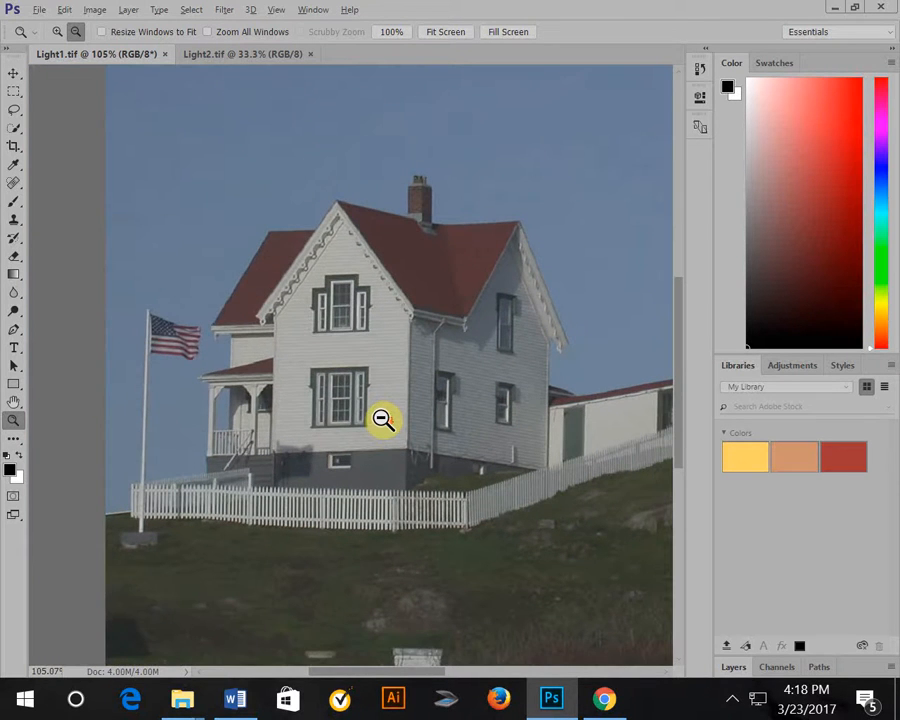
click(384, 420)
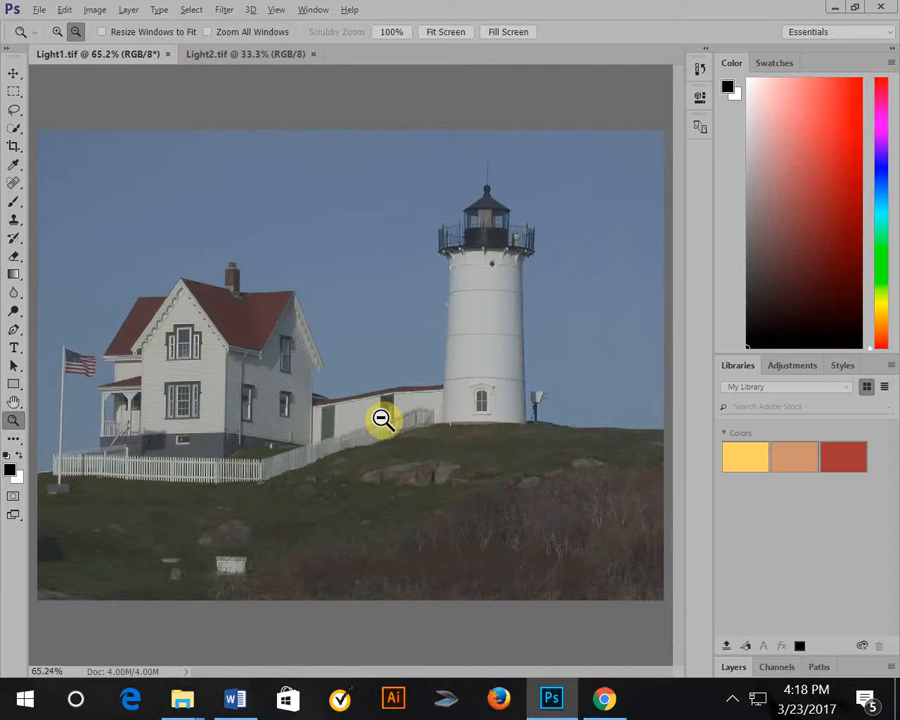
click(58, 32)
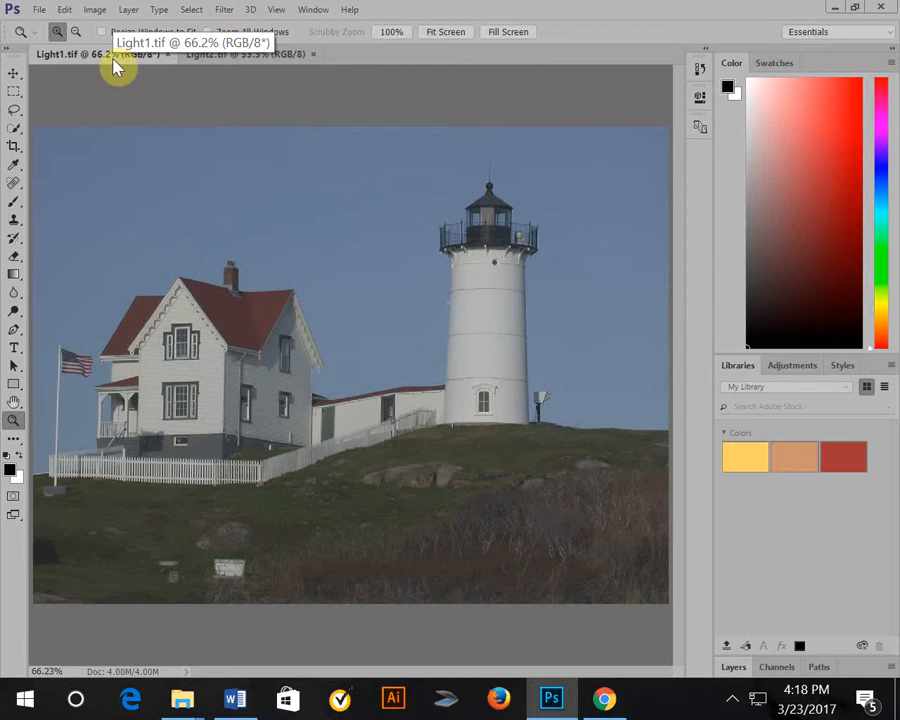
- Switch to the Light2.tif document showing the tall lighthouse on the rocky shore
click(244, 52)
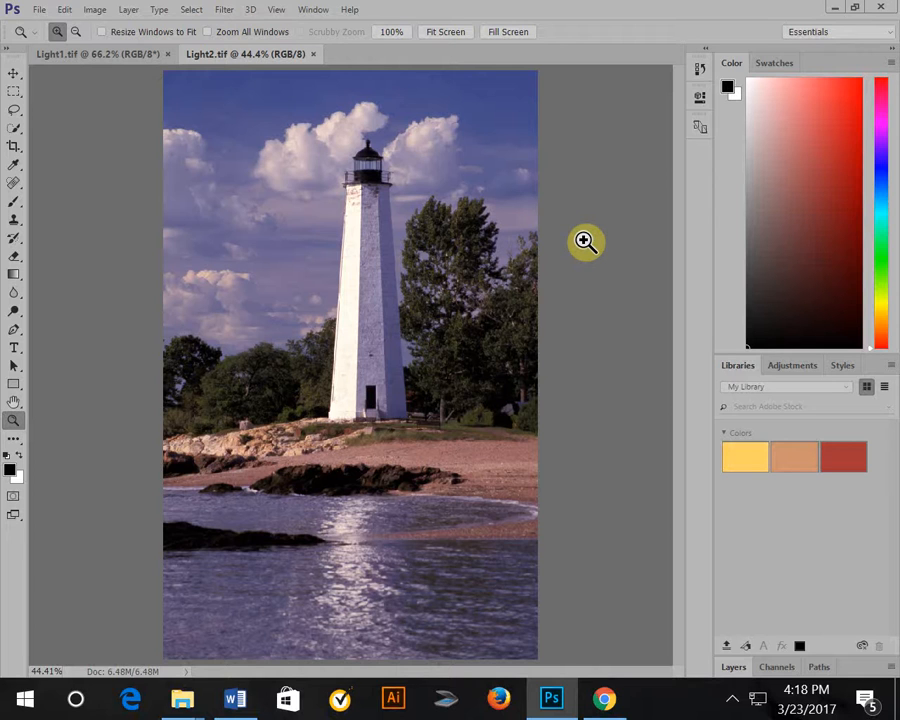
mouse_move(580, 260)
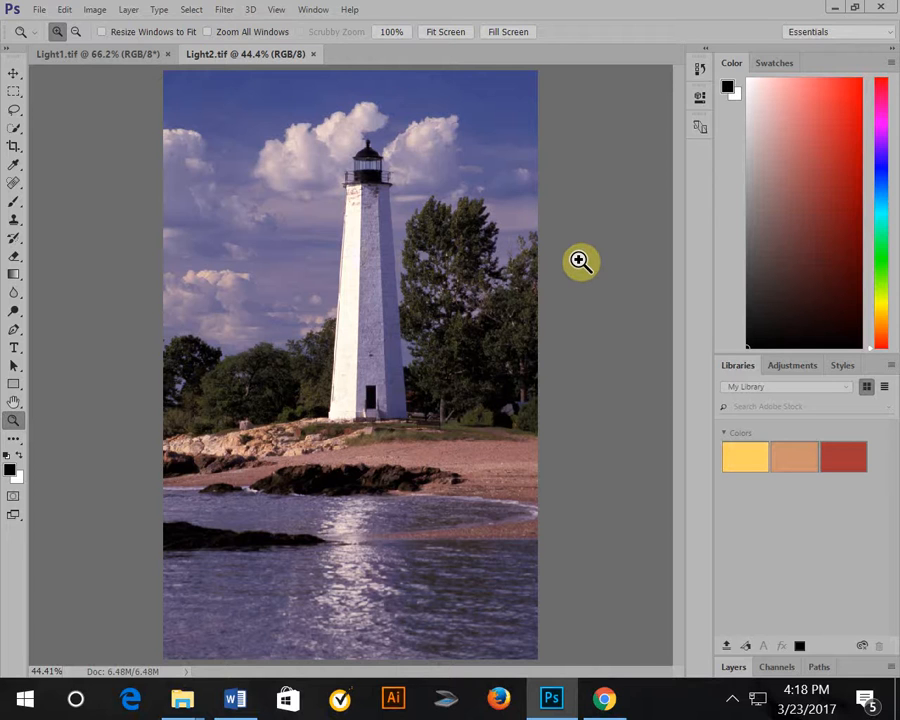